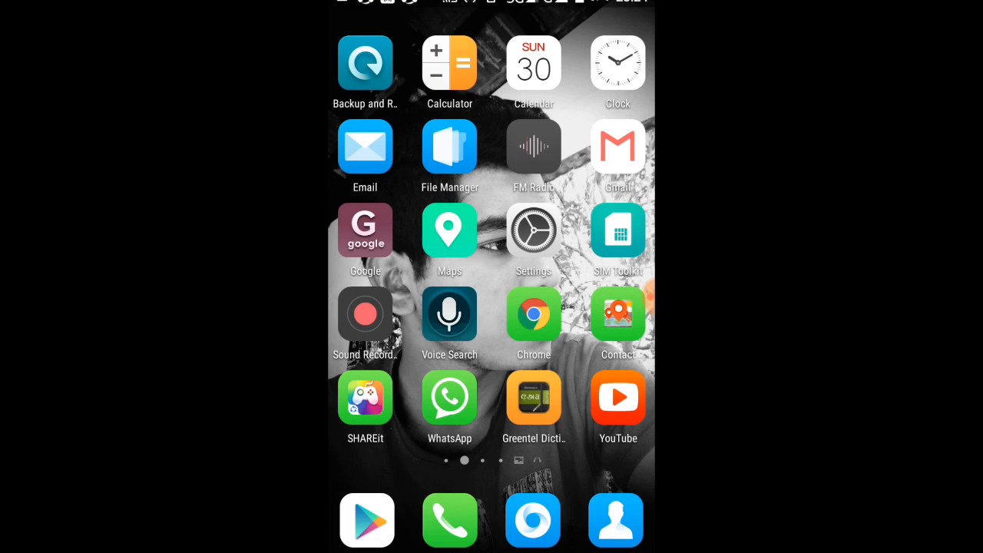
# Launch the Phone app from the dock to reach an empty dialer keypad.
pyautogui.click(449, 521)
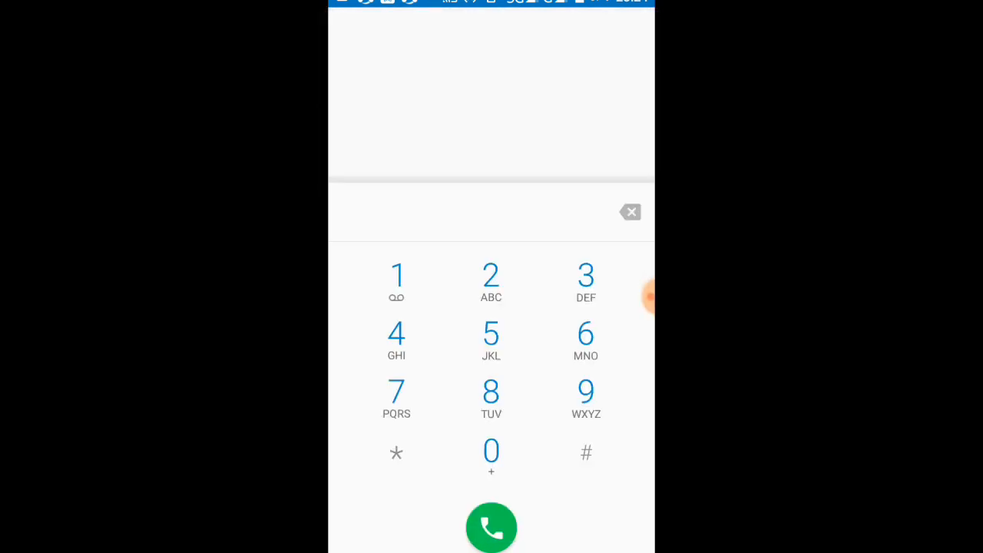
# Enter the USSD code starting with *17 and place the call to get the carrier data menu.
pyautogui.click(397, 390)
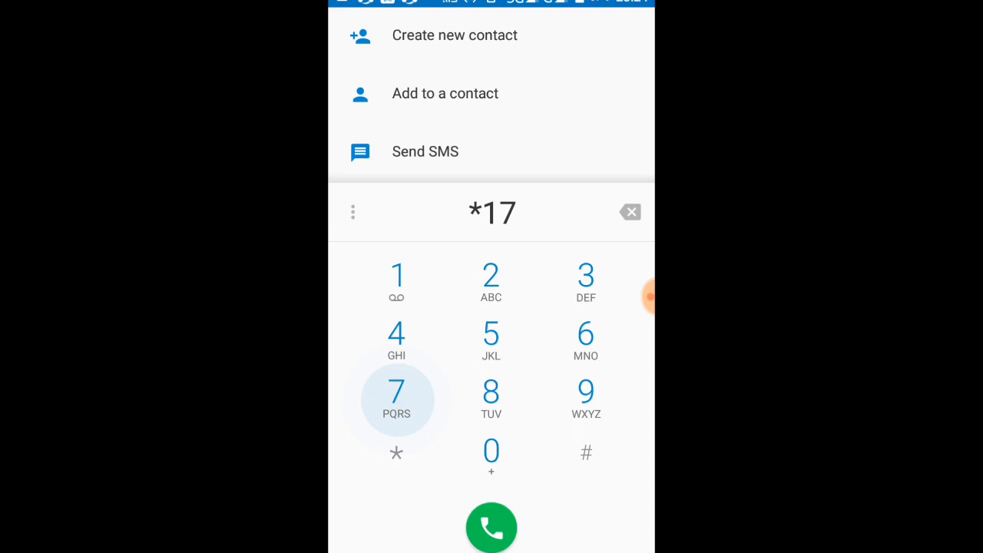
pyautogui.click(491, 527)
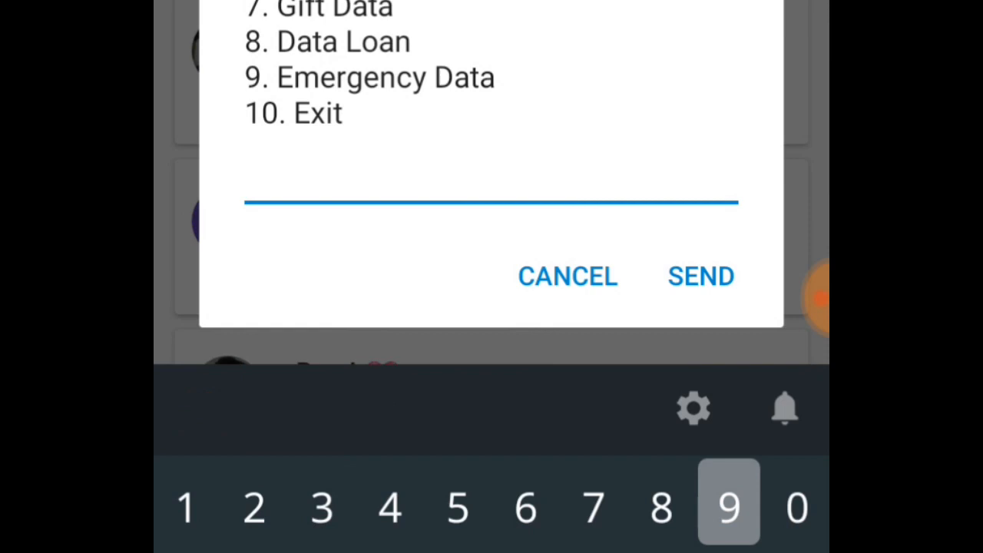
# Reply 9 for Emergency Data and send it to reach the Emergency Data submenu.
pyautogui.click(729, 507)
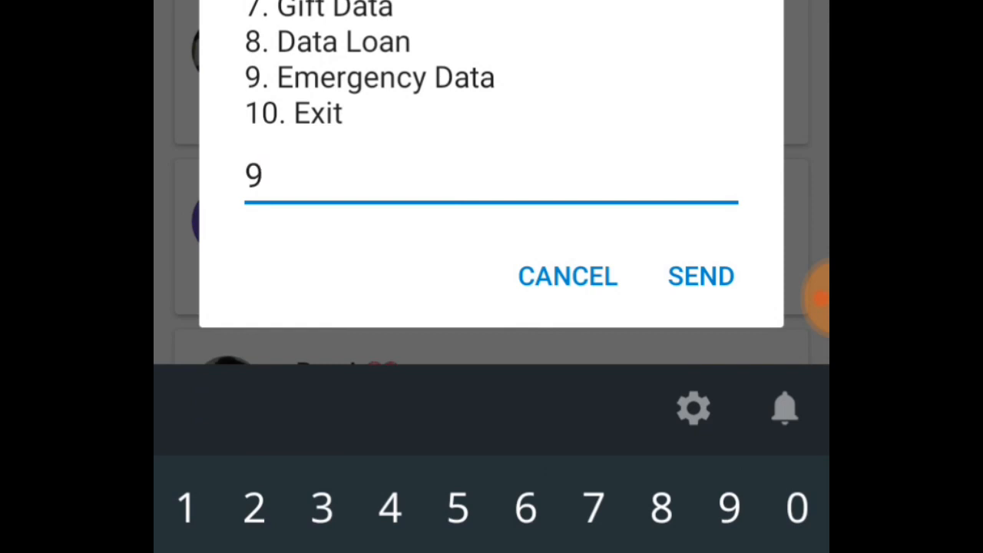
pyautogui.click(700, 277)
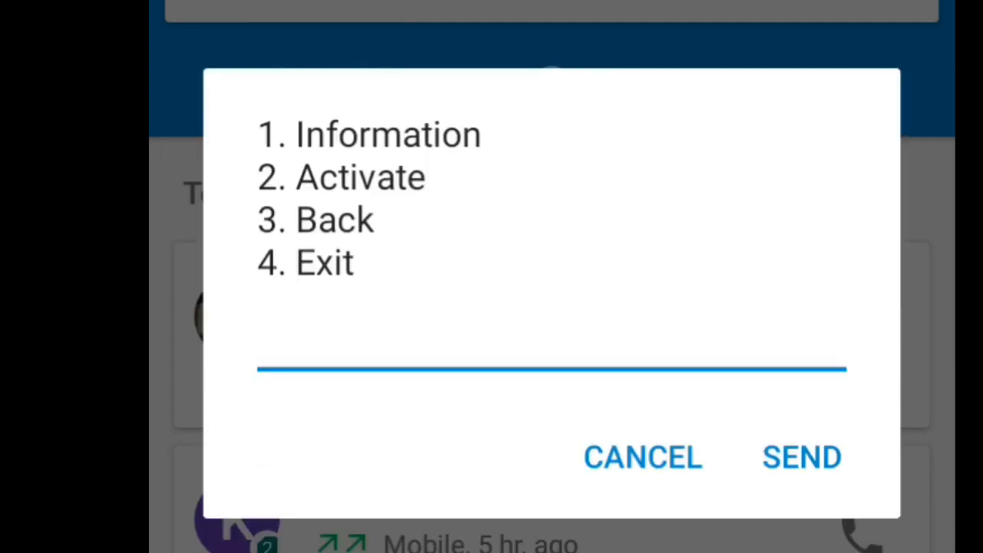
# Reply 1 for Information on Emergency Data and send it.
pyautogui.write('1')
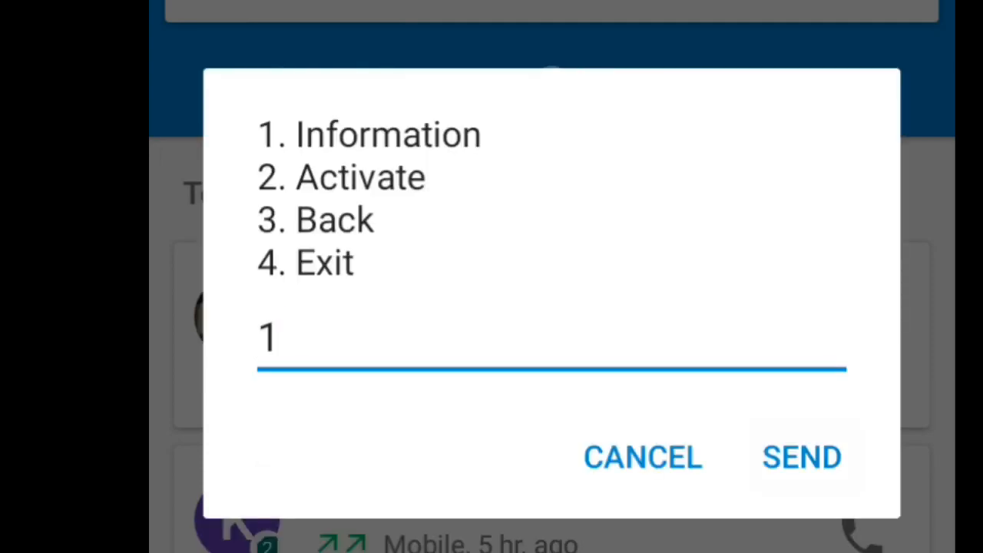
pyautogui.click(802, 456)
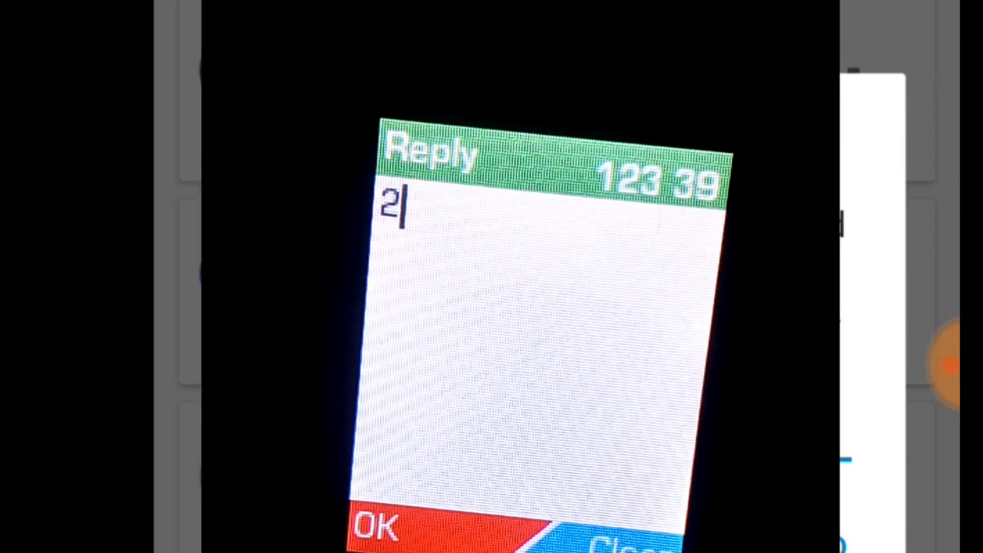
# Send reply 2 to activate emergency data, then read the new Mobitel confirmation SMS.
pyautogui.click(376, 525)
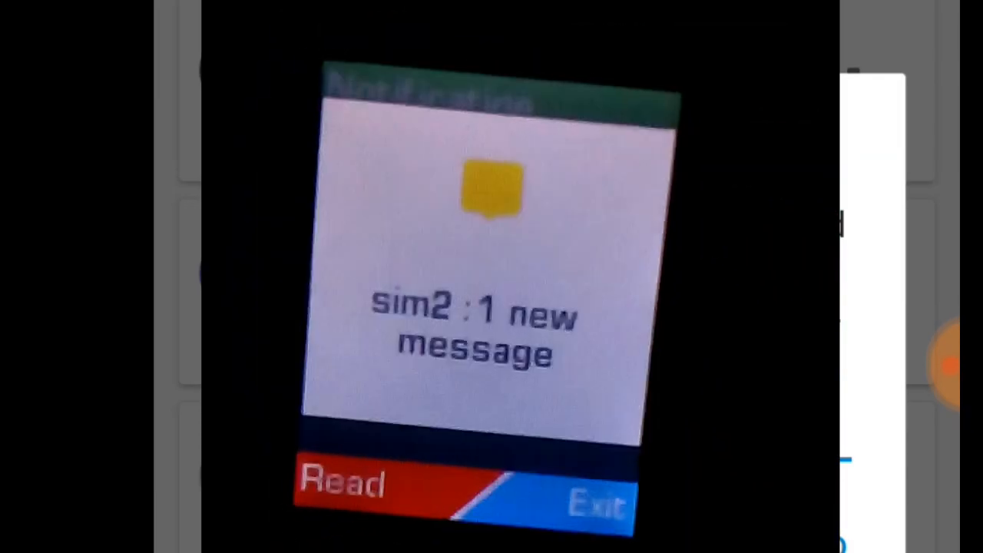
pyautogui.click(346, 484)
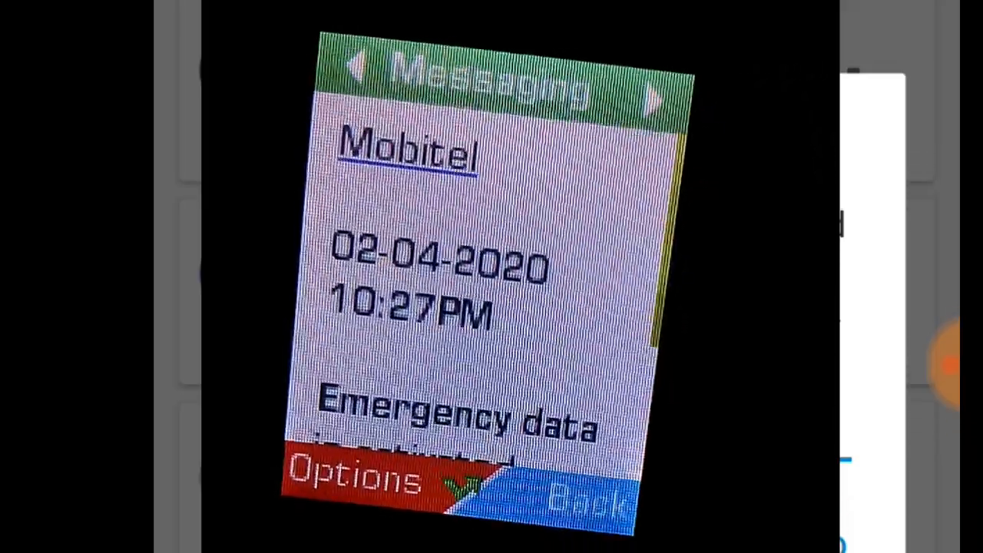